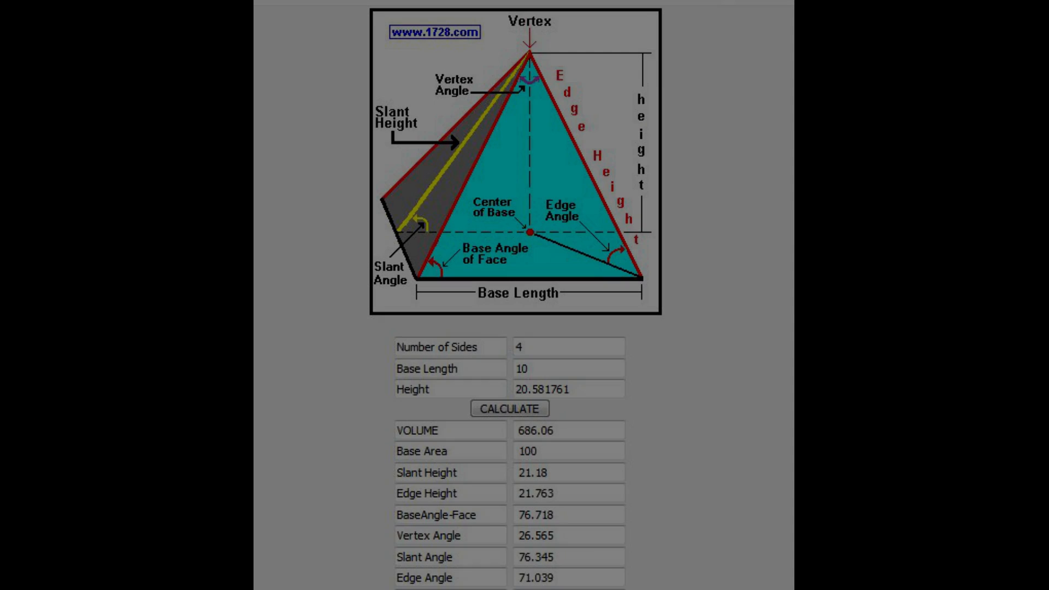
Calculate the 4-sided pyramid of height 84, giving base length 40.812834, volume 4.6639e+4 and slant height 86.443.
{"action": "left_click", "coordinate": [508, 407]}
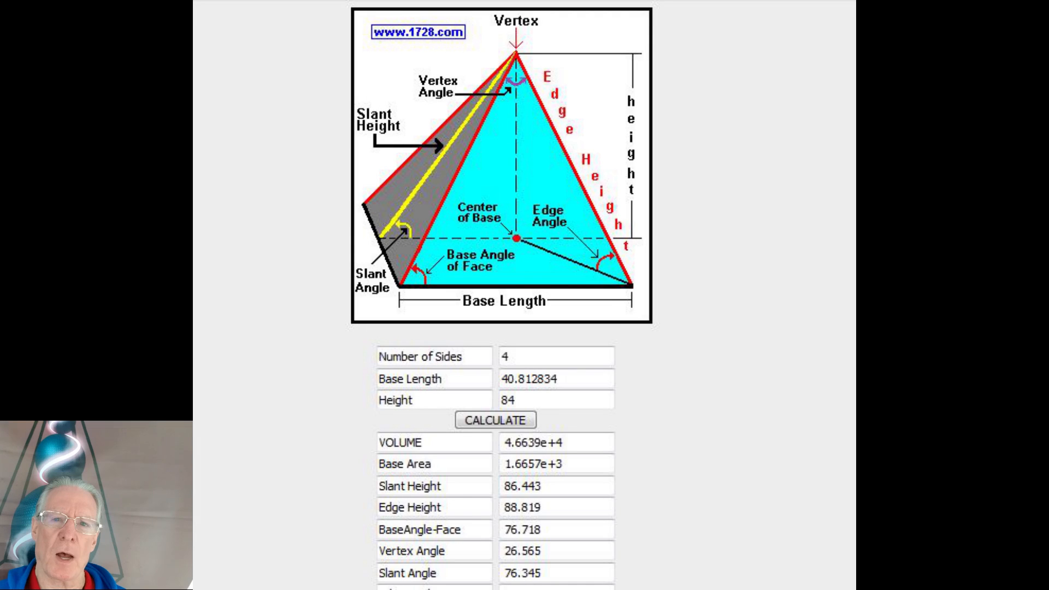